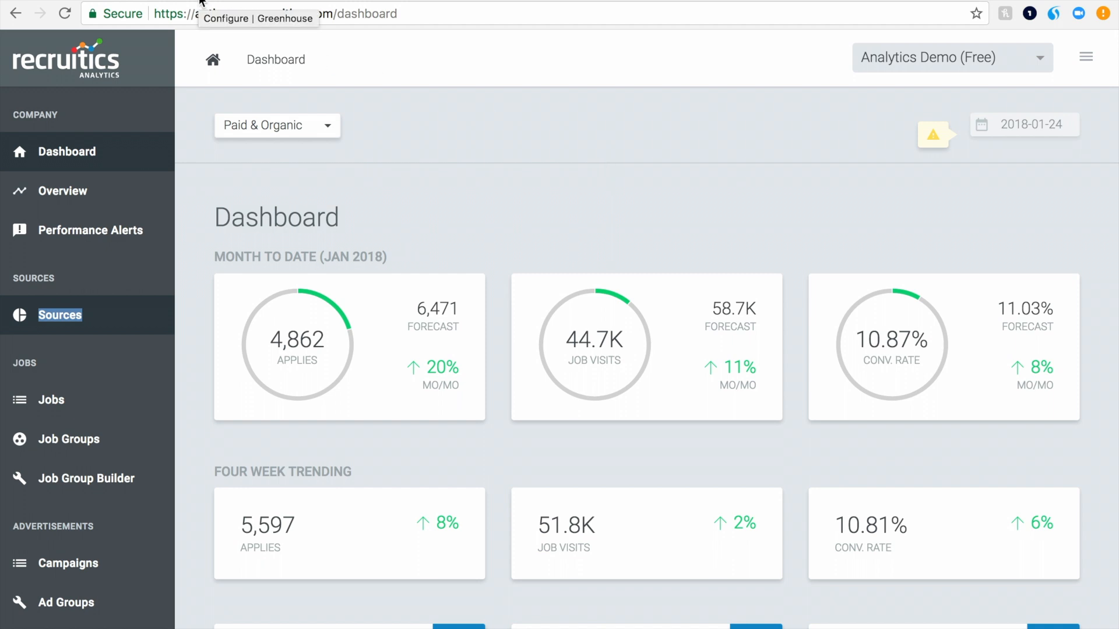
{"action": "mouse_move", "coordinate": [578, 279]}
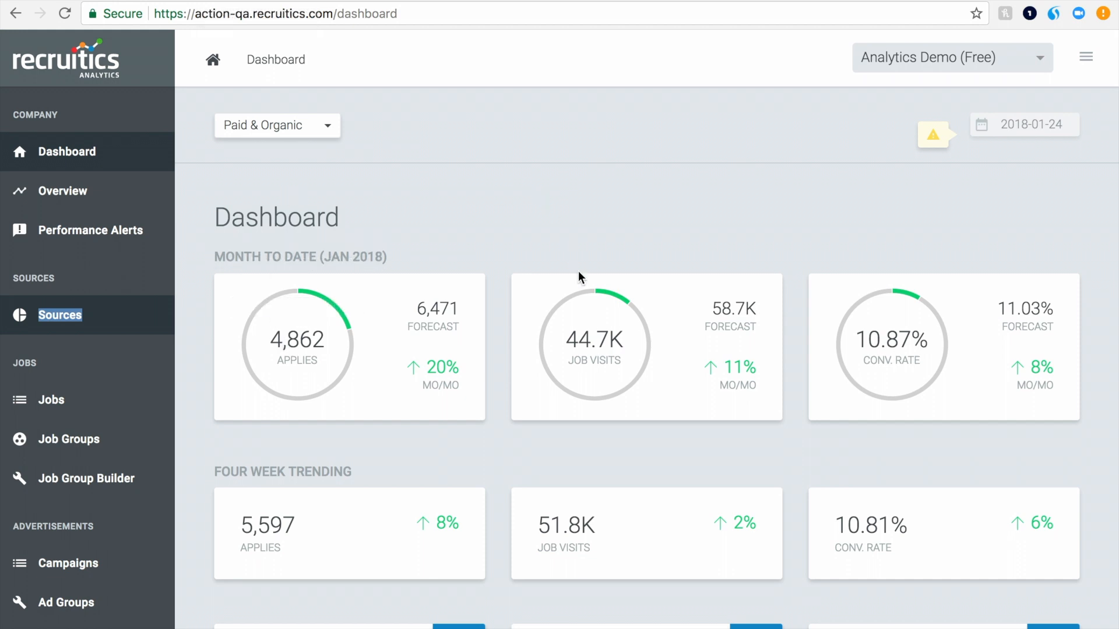
{"action": "mouse_move", "coordinate": [864, 314]}
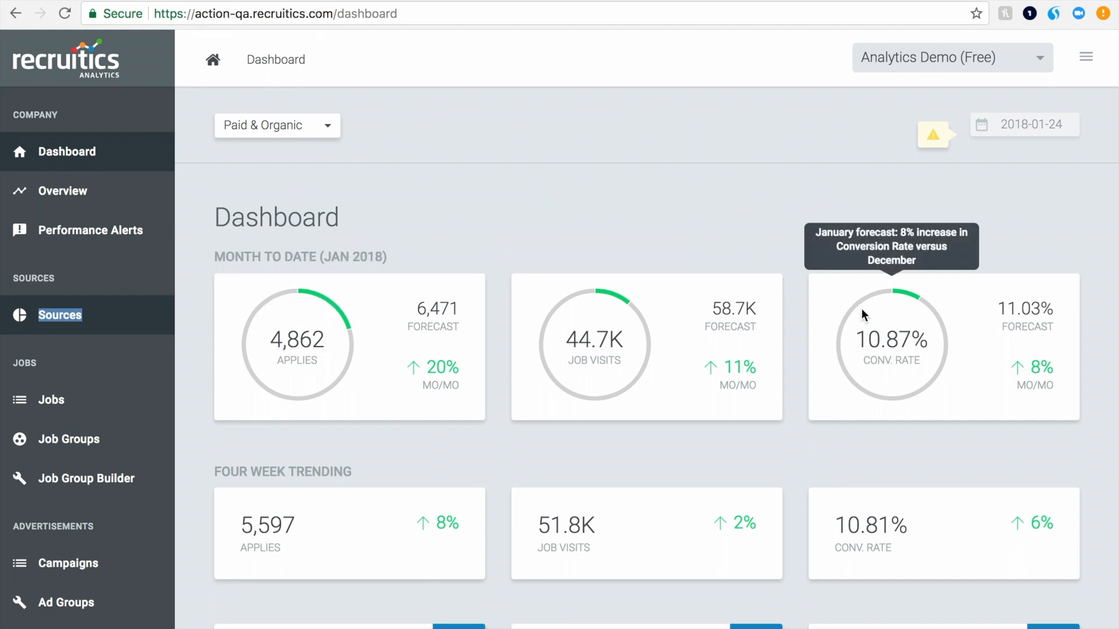
{"action": "mouse_move", "coordinate": [604, 144]}
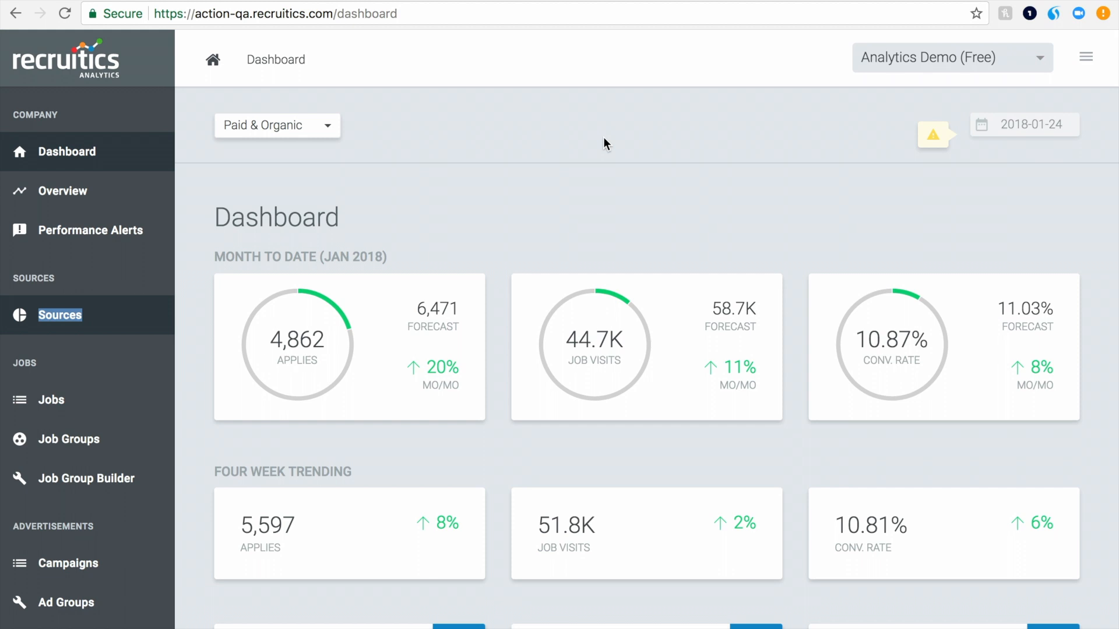
{"action": "mouse_move", "coordinate": [956, 80]}
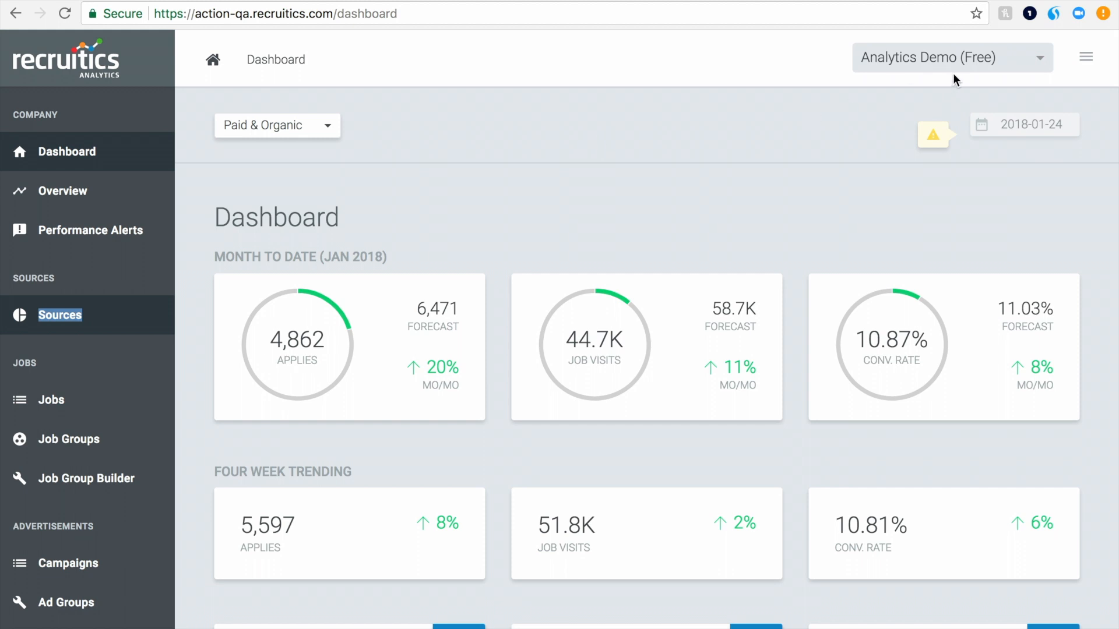
{"action": "mouse_move", "coordinate": [307, 89]}
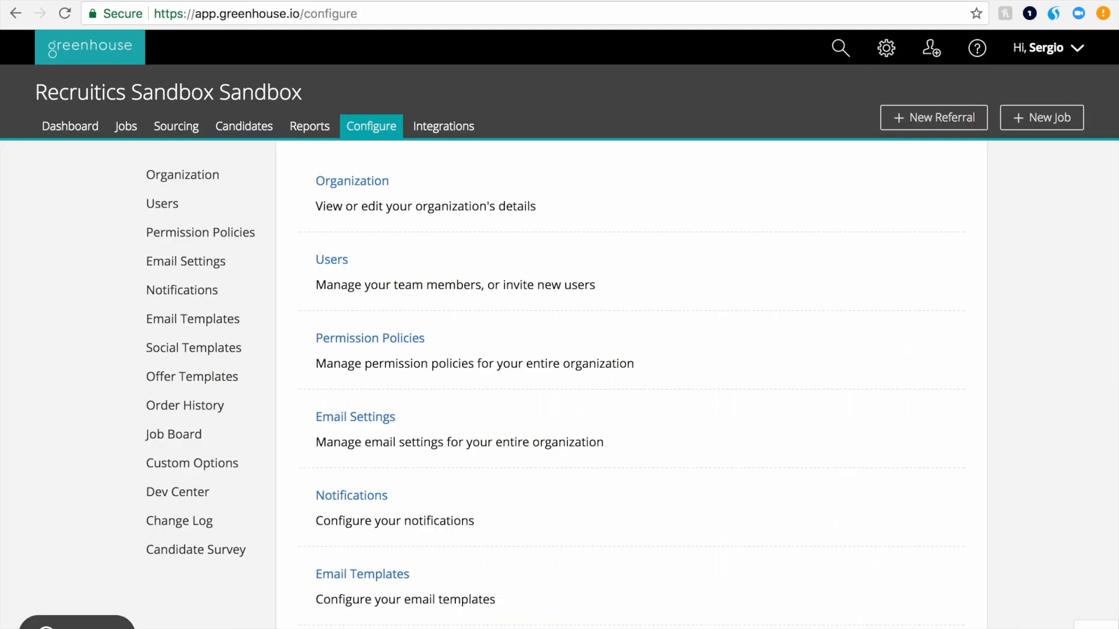
- Scroll the Configure page until the Job Board entry comes into view
{"action": "scroll", "scroll_direction": "up", "scroll_amount": 3}
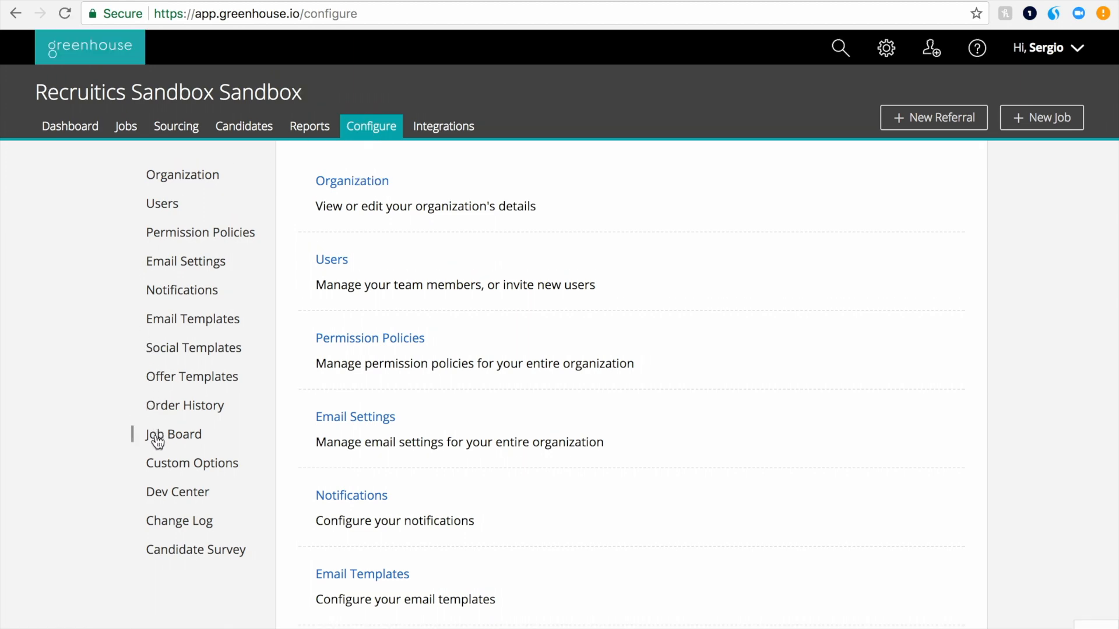
{"action": "scroll", "scroll_direction": "down", "scroll_amount": 3}
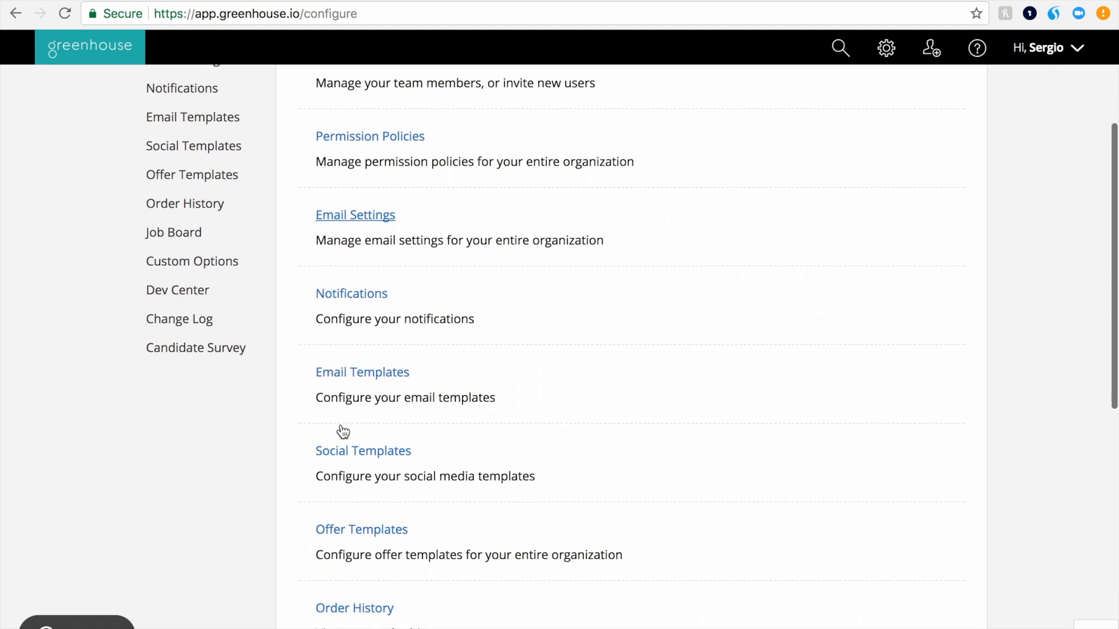
{"action": "scroll", "scroll_direction": "down", "scroll_amount": 3}
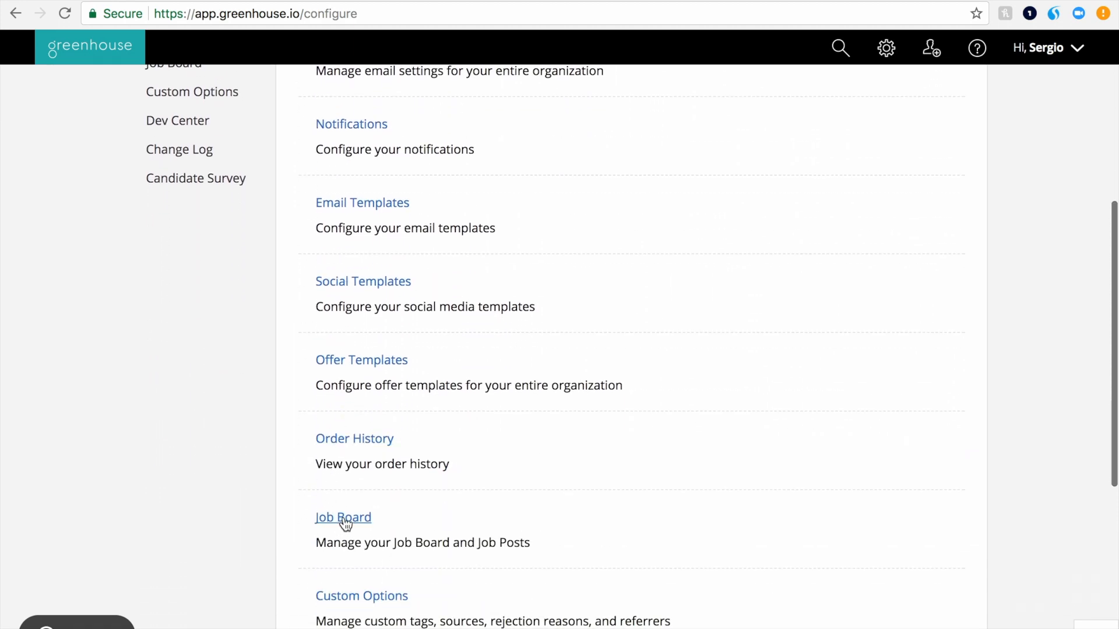
- Enter the Job Board's edit view and scroll to the Recruitics tracking option
{"action": "left_click", "coordinate": [343, 518]}
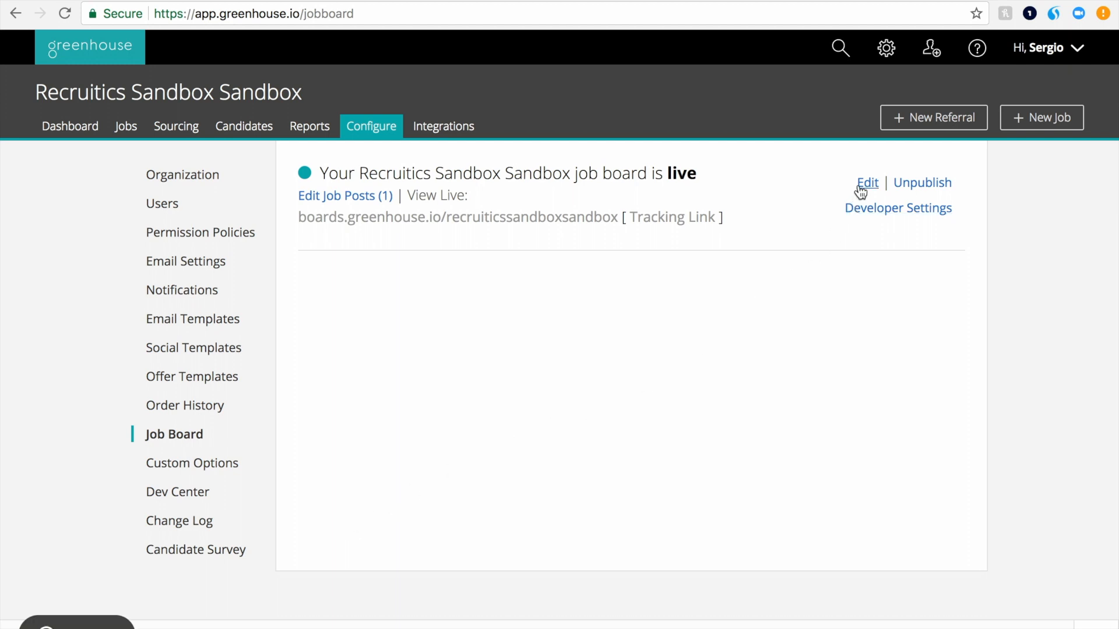
{"action": "left_click", "coordinate": [868, 183]}
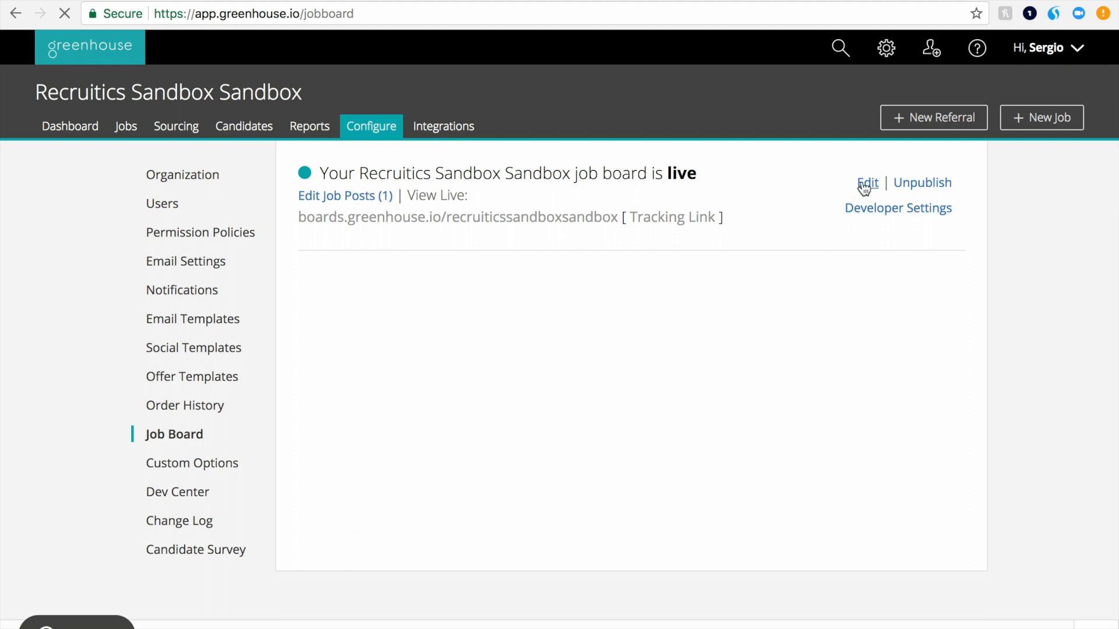
{"action": "left_click", "coordinate": [867, 182]}
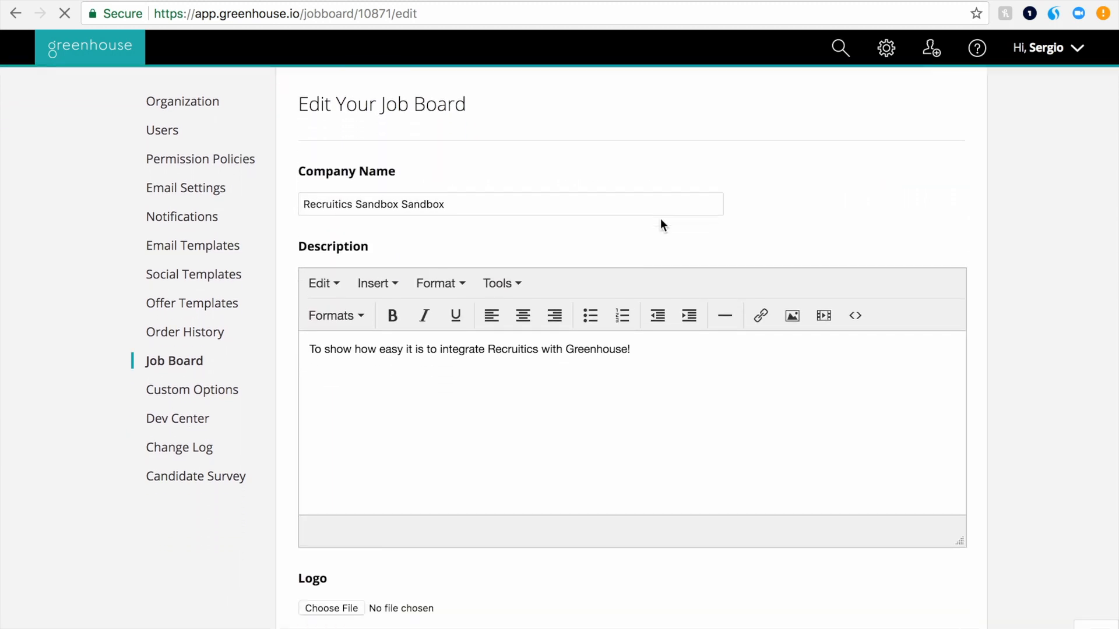
{"action": "scroll", "scroll_direction": "down", "scroll_amount": 3}
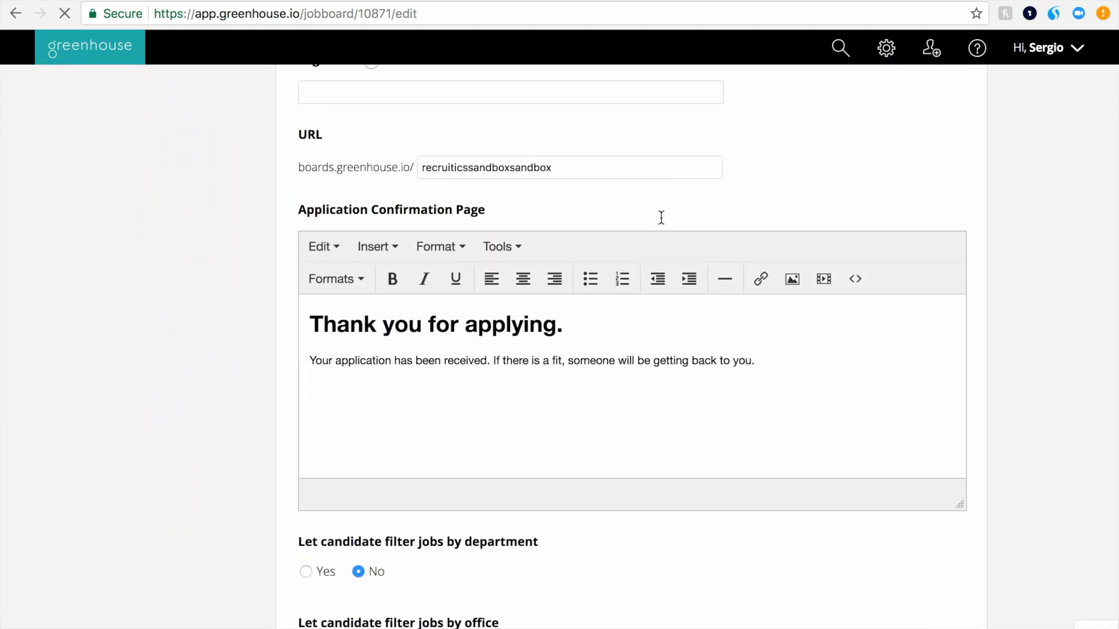
{"action": "scroll", "scroll_direction": "down", "scroll_amount": 3}
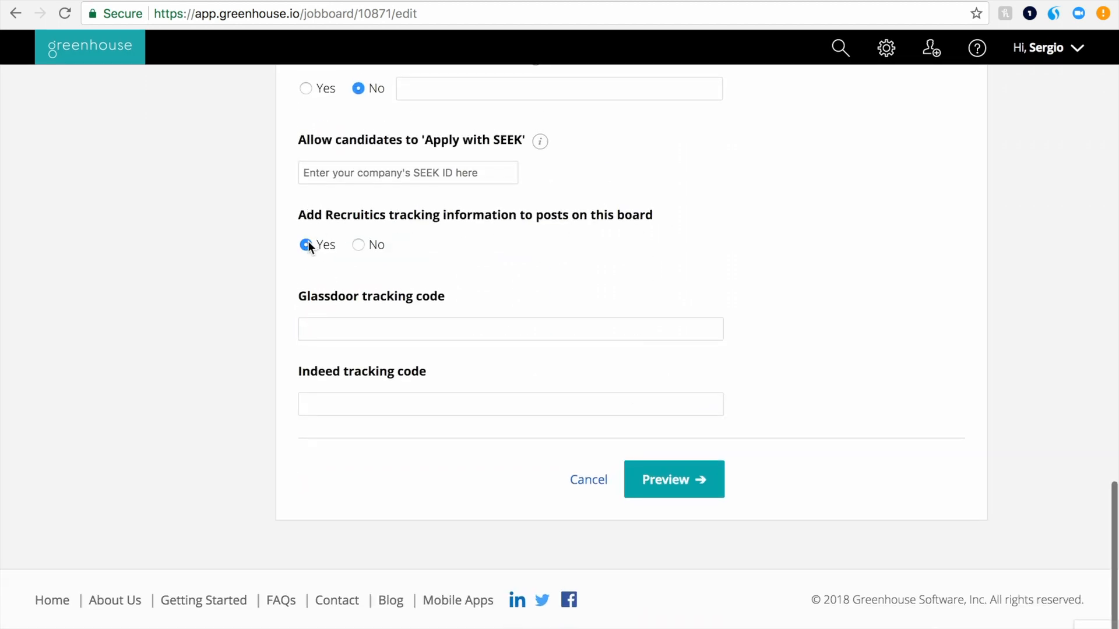
{"action": "mouse_move", "coordinate": [671, 496]}
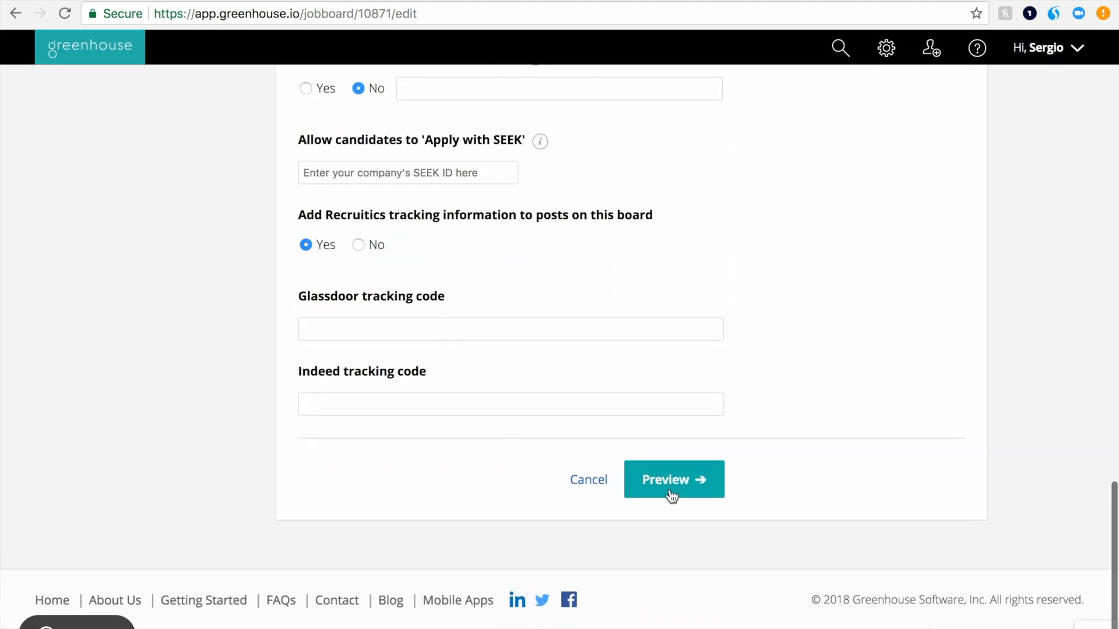
- Enable Recruitics tracking for posts, preview the board and save it as live
{"action": "left_click", "coordinate": [672, 479]}
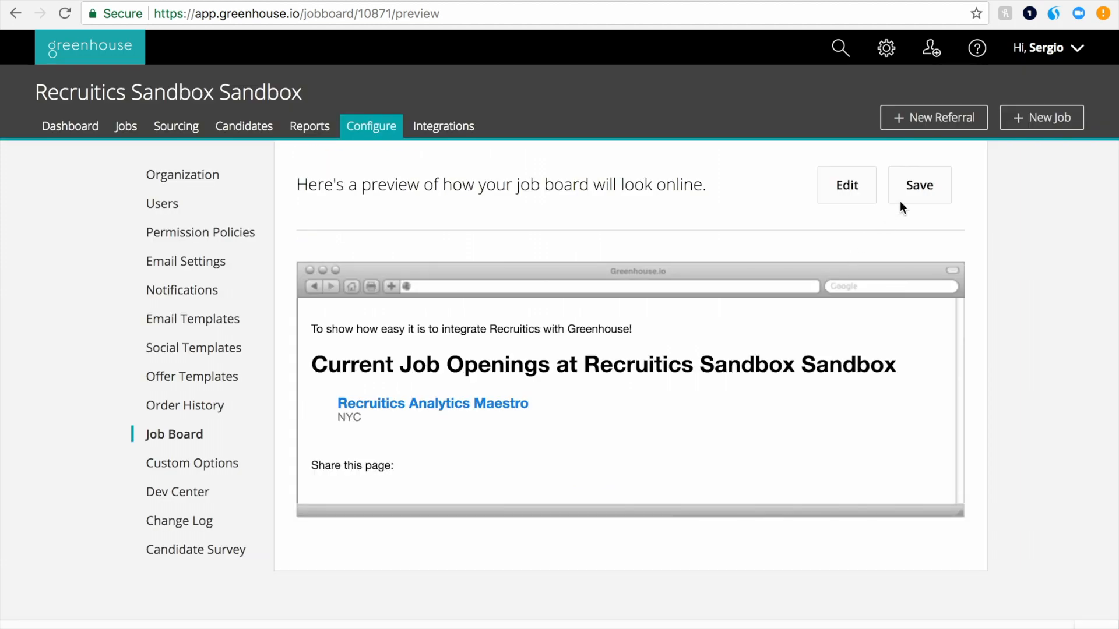
{"action": "left_click", "coordinate": [919, 185]}
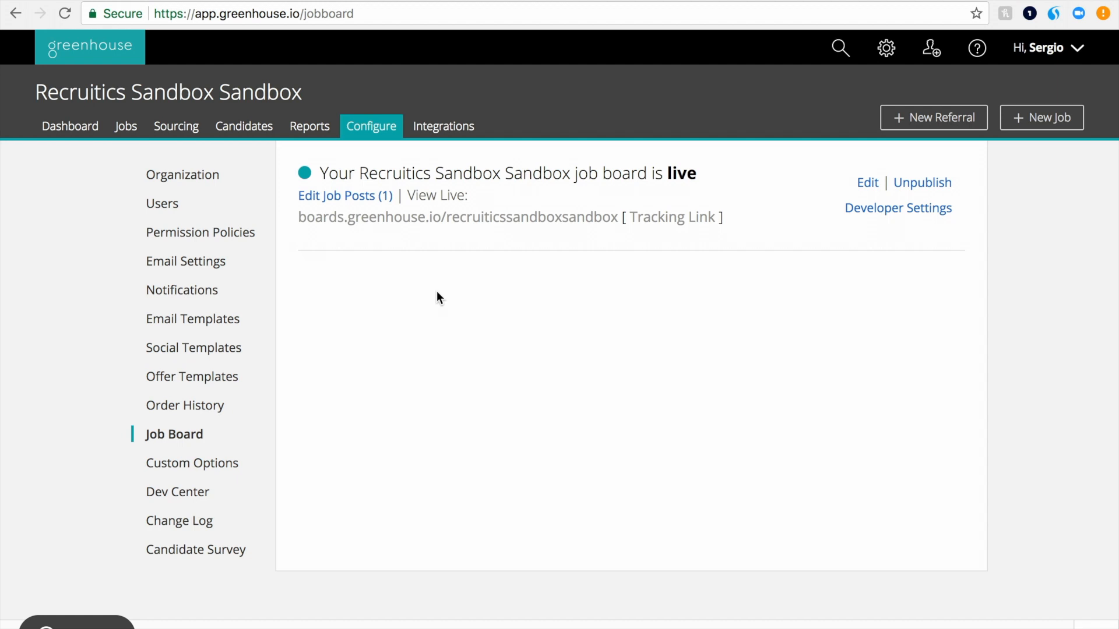
{"action": "mouse_move", "coordinate": [225, 381]}
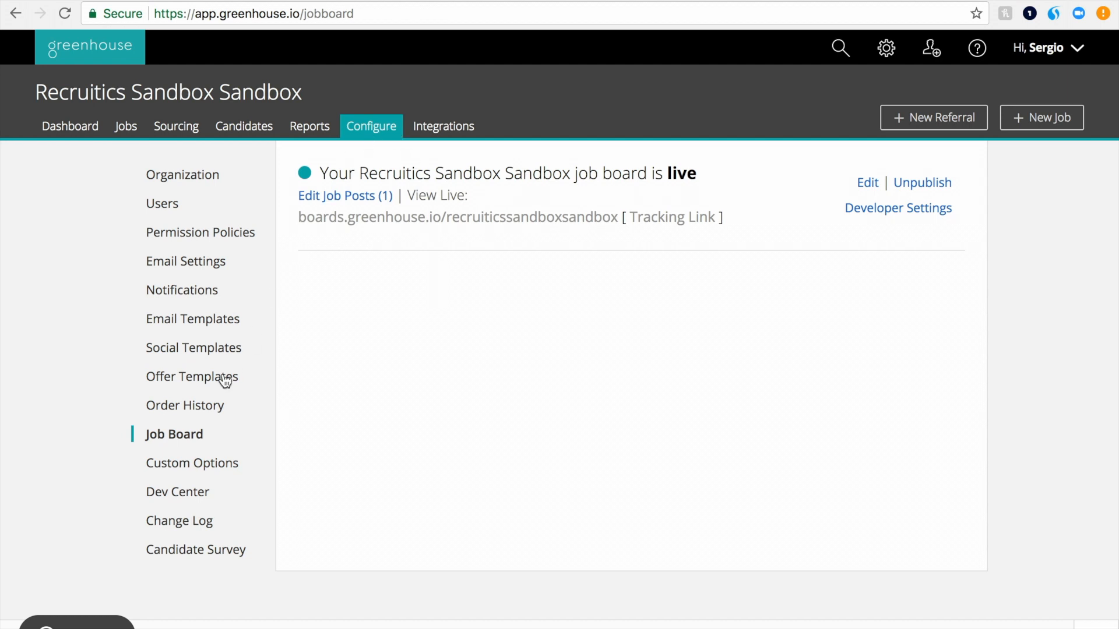
{"action": "mouse_move", "coordinate": [855, 229]}
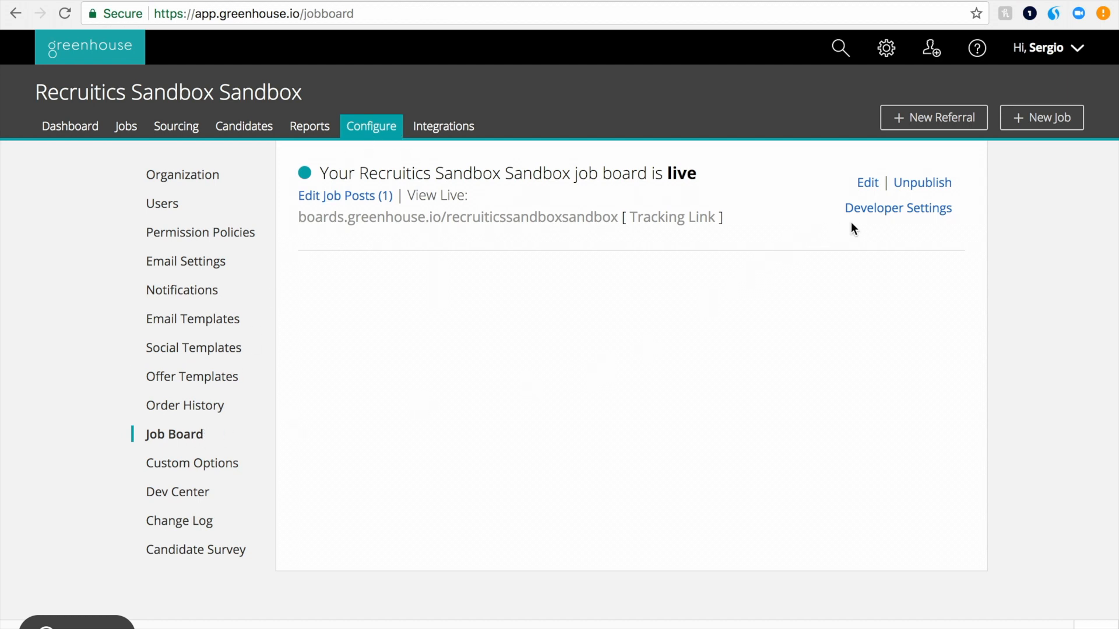
- In Developer Settings, locate and select the board token recruiticssandboxsandbox
{"action": "left_click", "coordinate": [898, 207]}
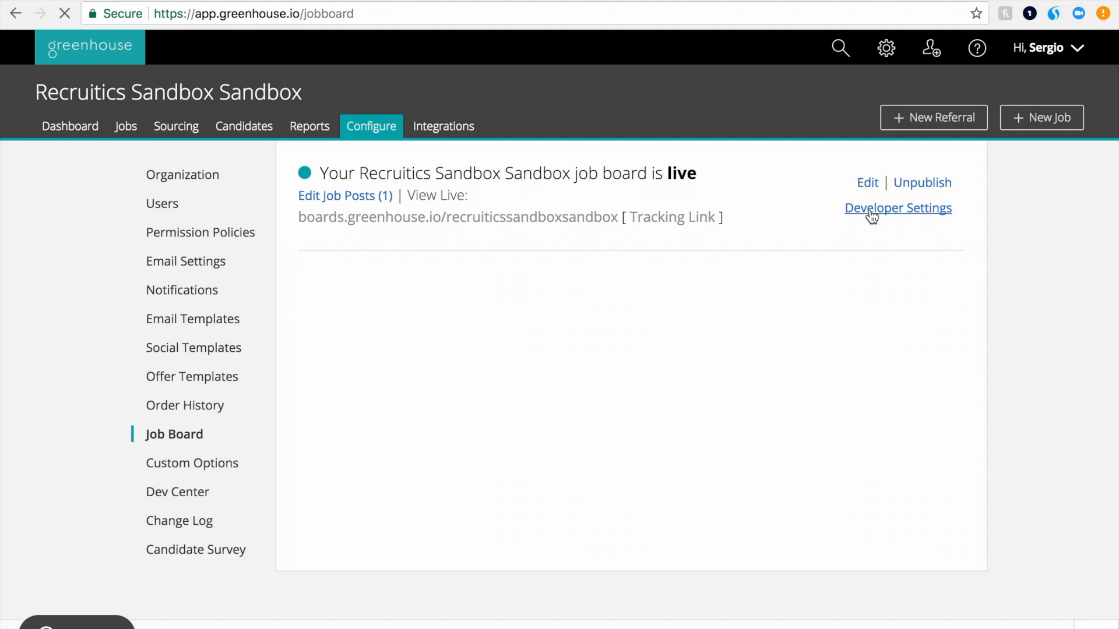
{"action": "left_click", "coordinate": [897, 207]}
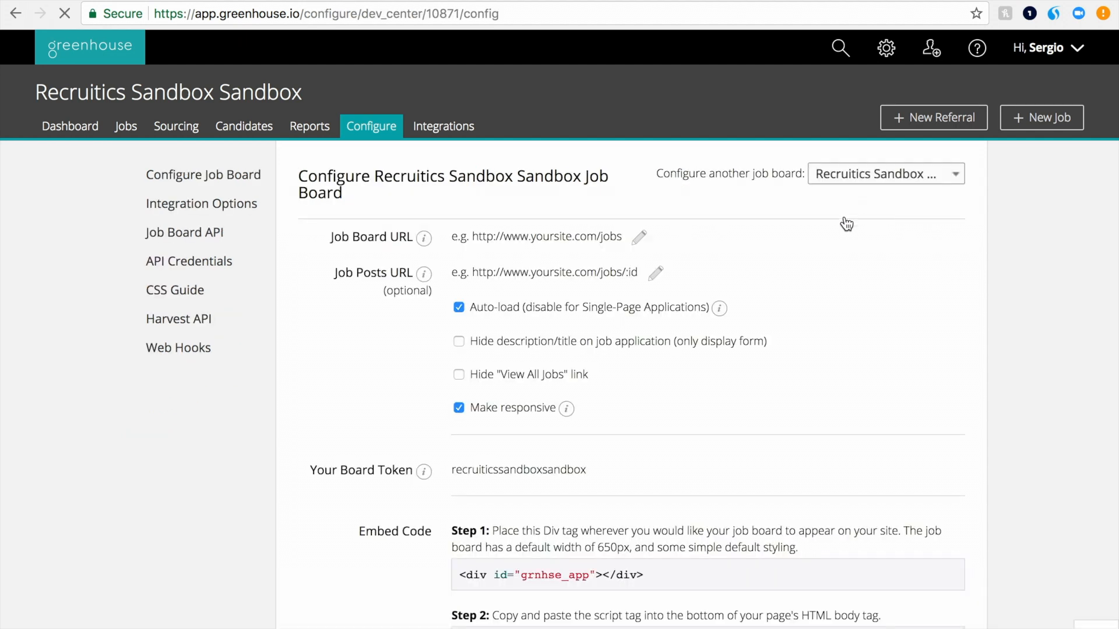
{"action": "scroll", "scroll_direction": "down", "scroll_amount": 3}
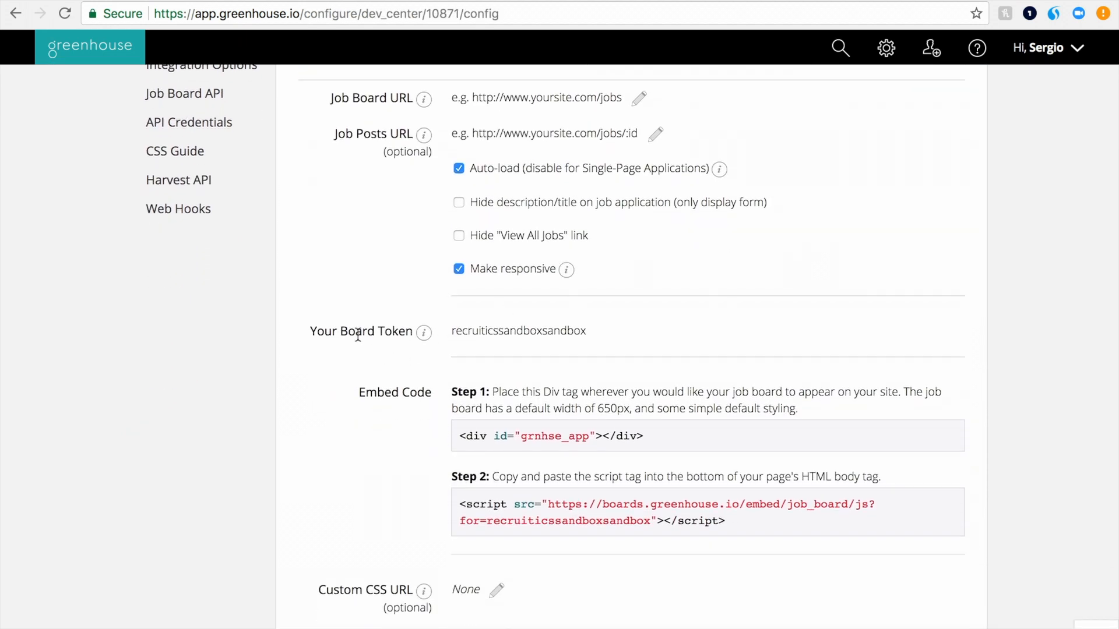
{"action": "double_click", "coordinate": [518, 331]}
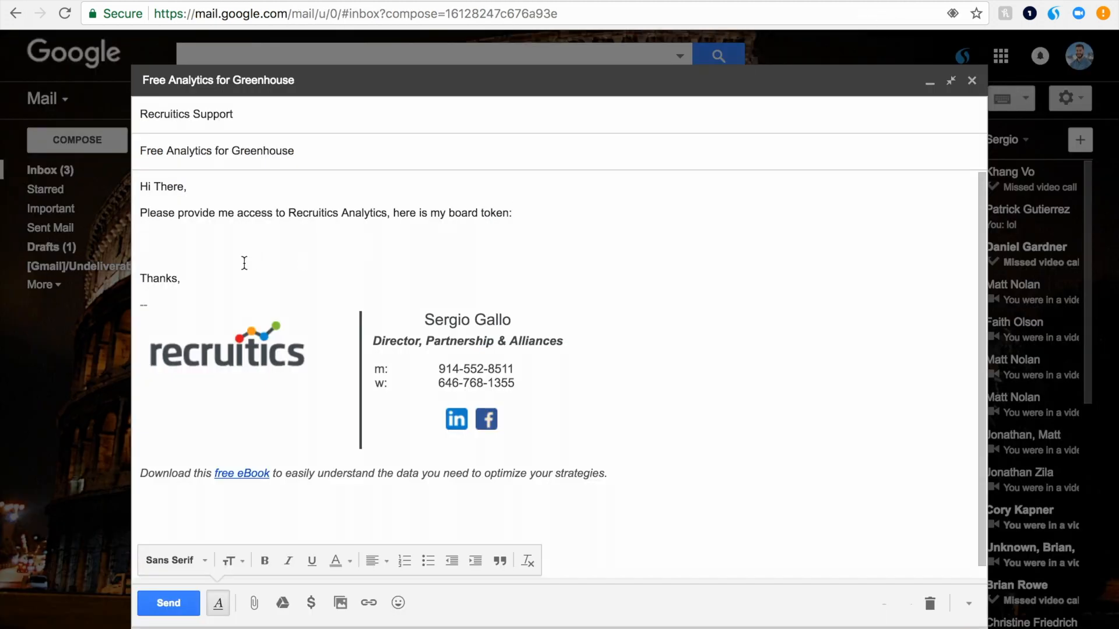
{"action": "type", "text": "recruiticssandboxsandbox"}
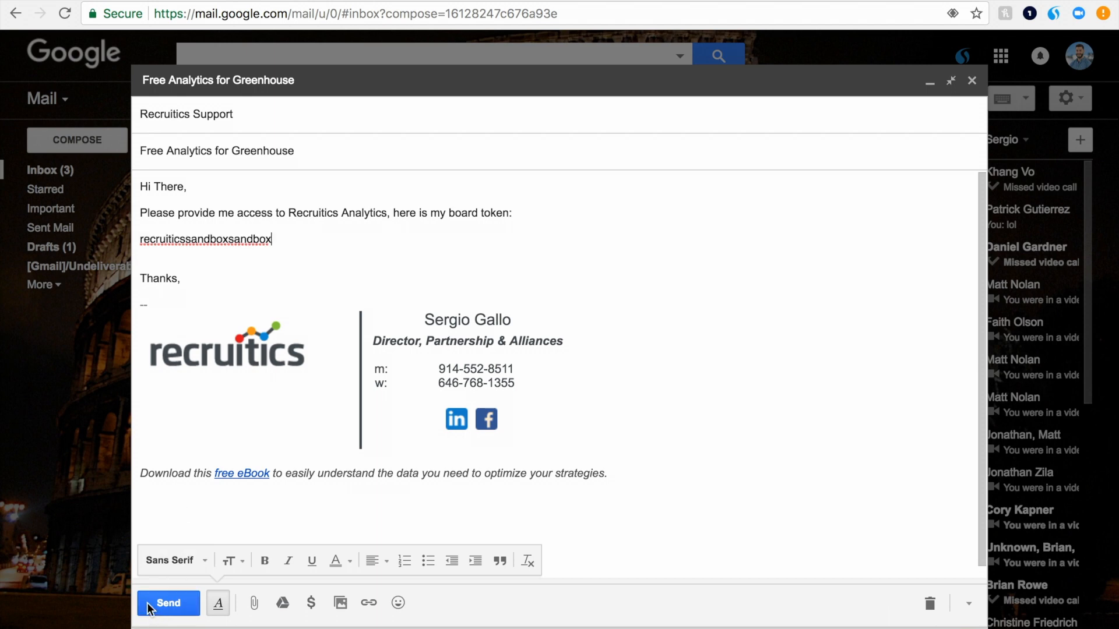
{"action": "left_click", "coordinate": [168, 603]}
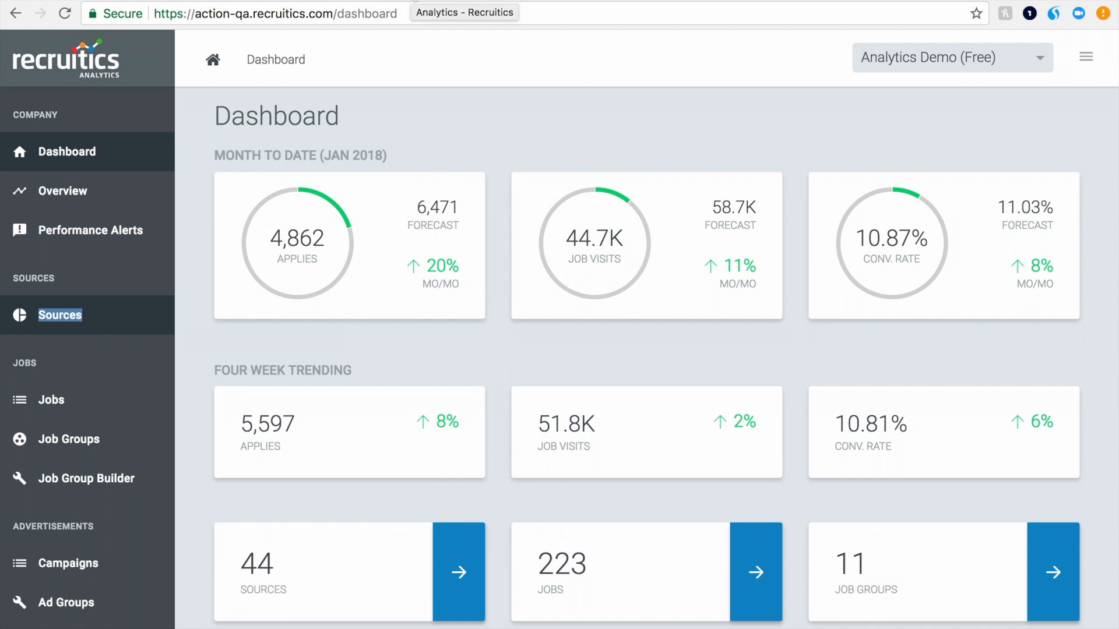
- View the Warehouse Associate job scorecard, its applies by source, then the ziprecruiter source scorecard
{"action": "left_click", "coordinate": [88, 229]}
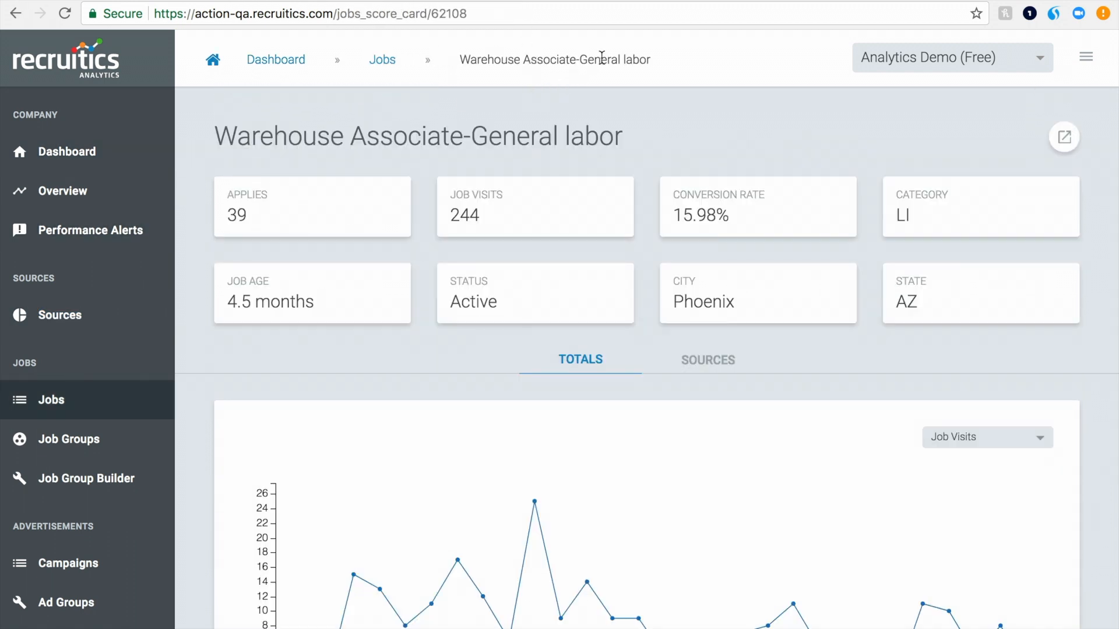
{"action": "left_click", "coordinate": [59, 315]}
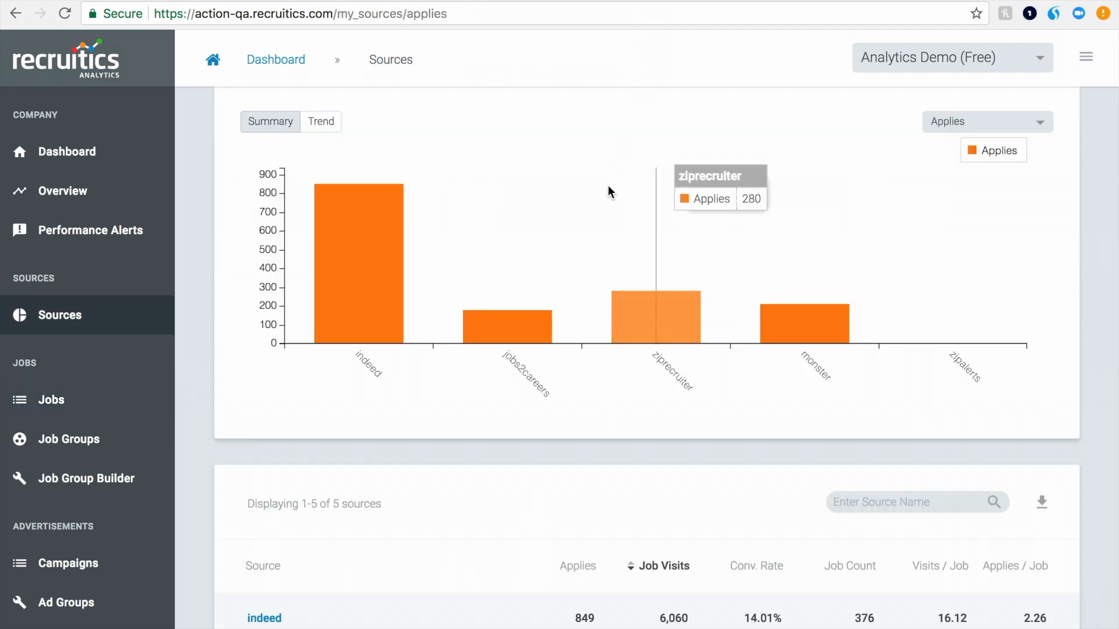
{"action": "left_click", "coordinate": [651, 314]}
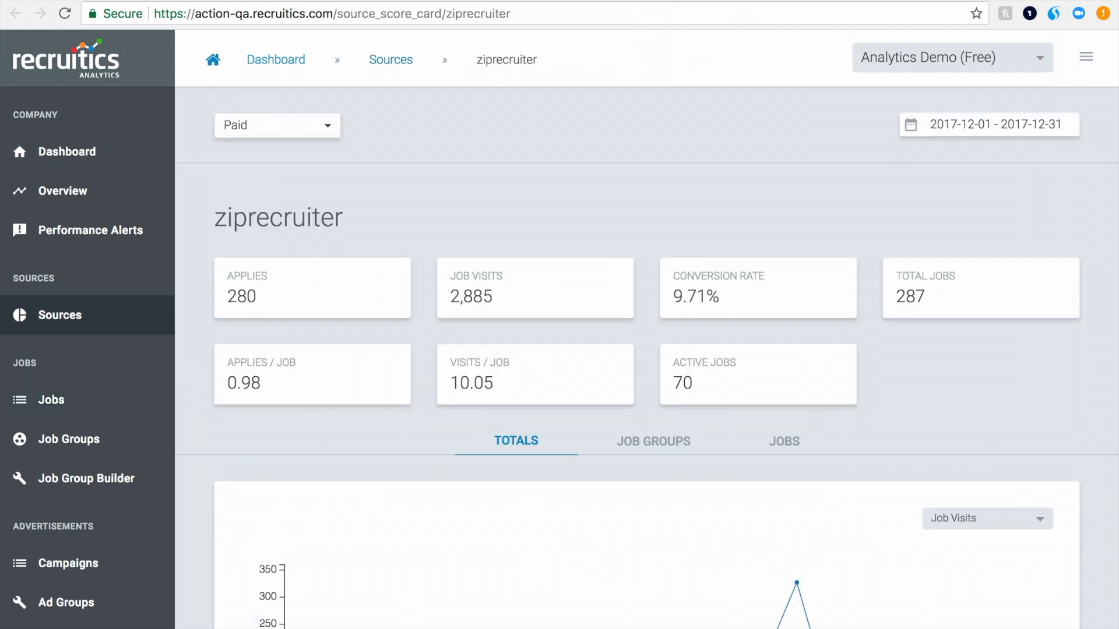